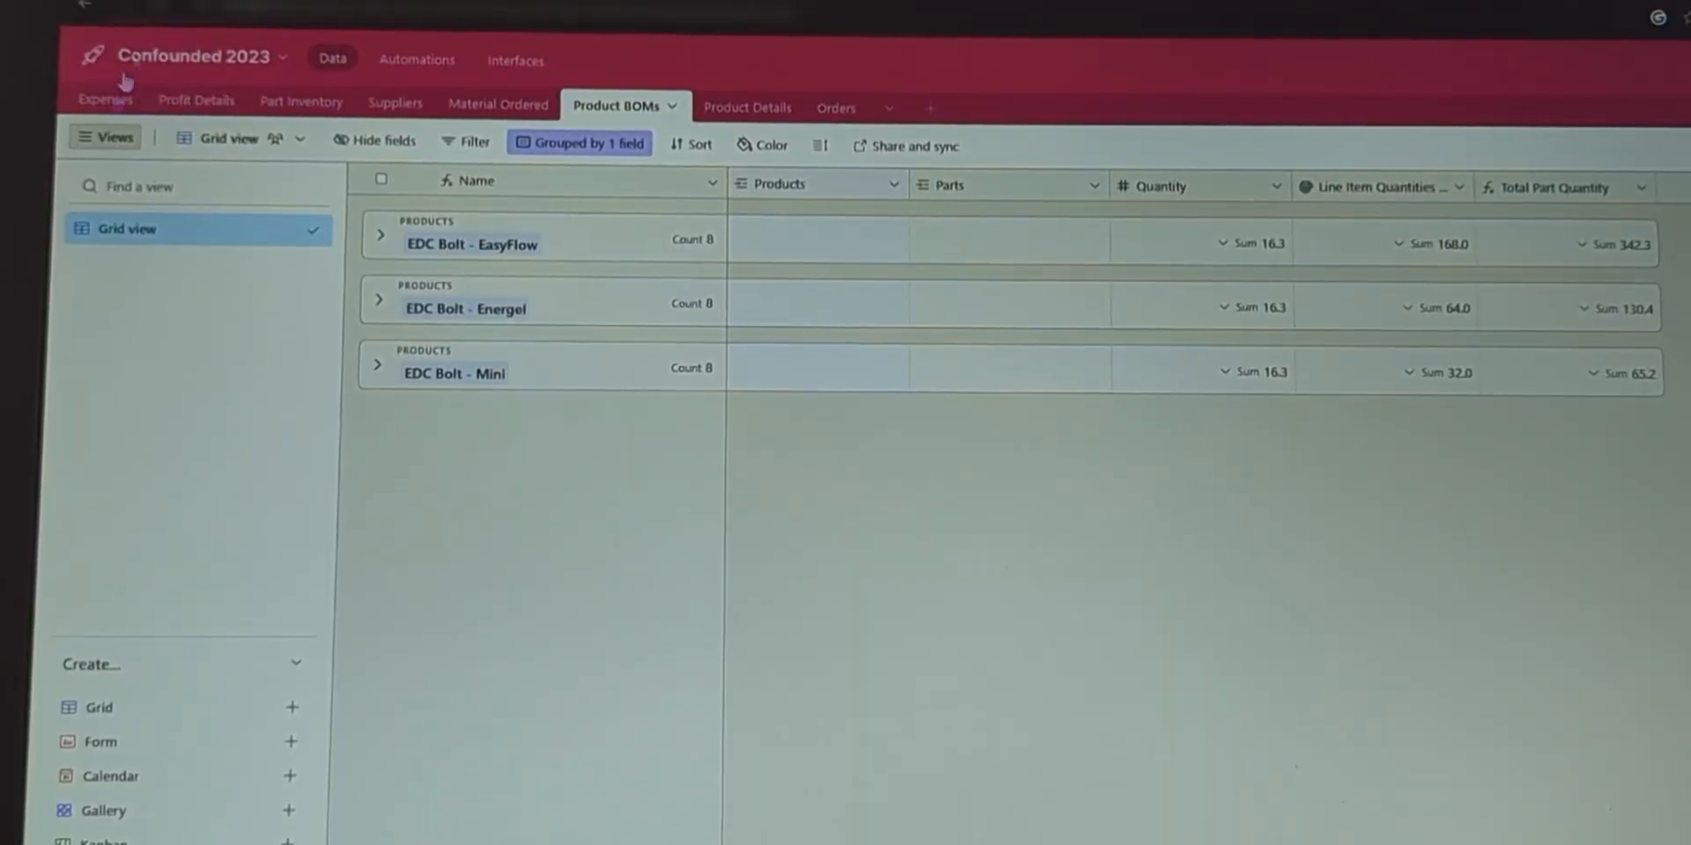
mouse_move(646, 372)
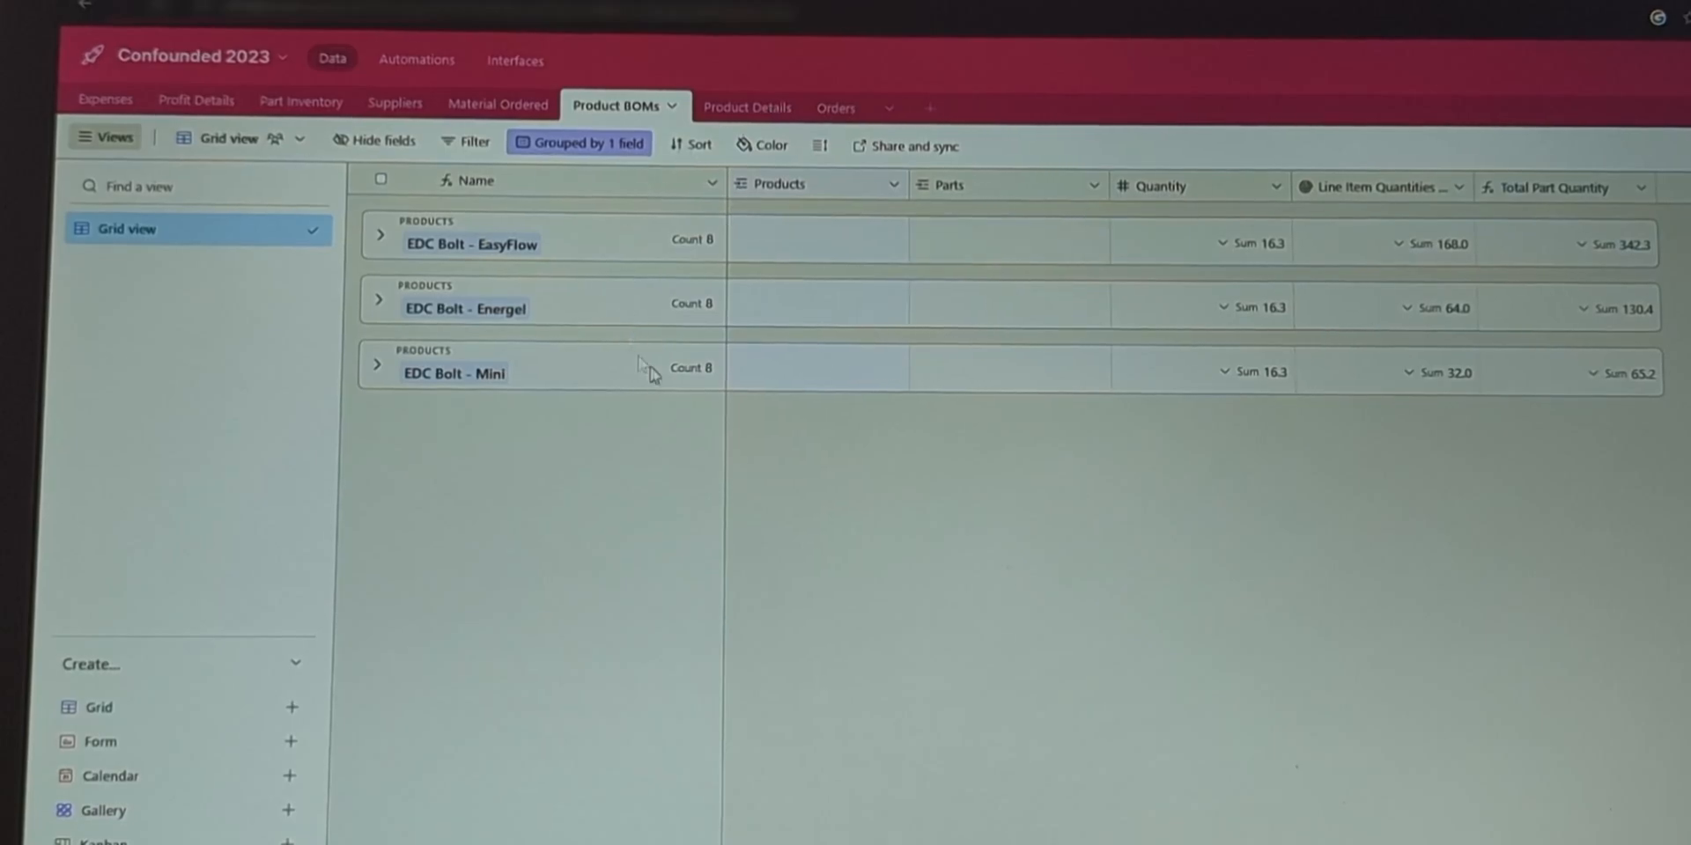
Expand the EDC Bolt - EasyFlow group to list its eight parts with quantities and totals.
left_click(379, 234)
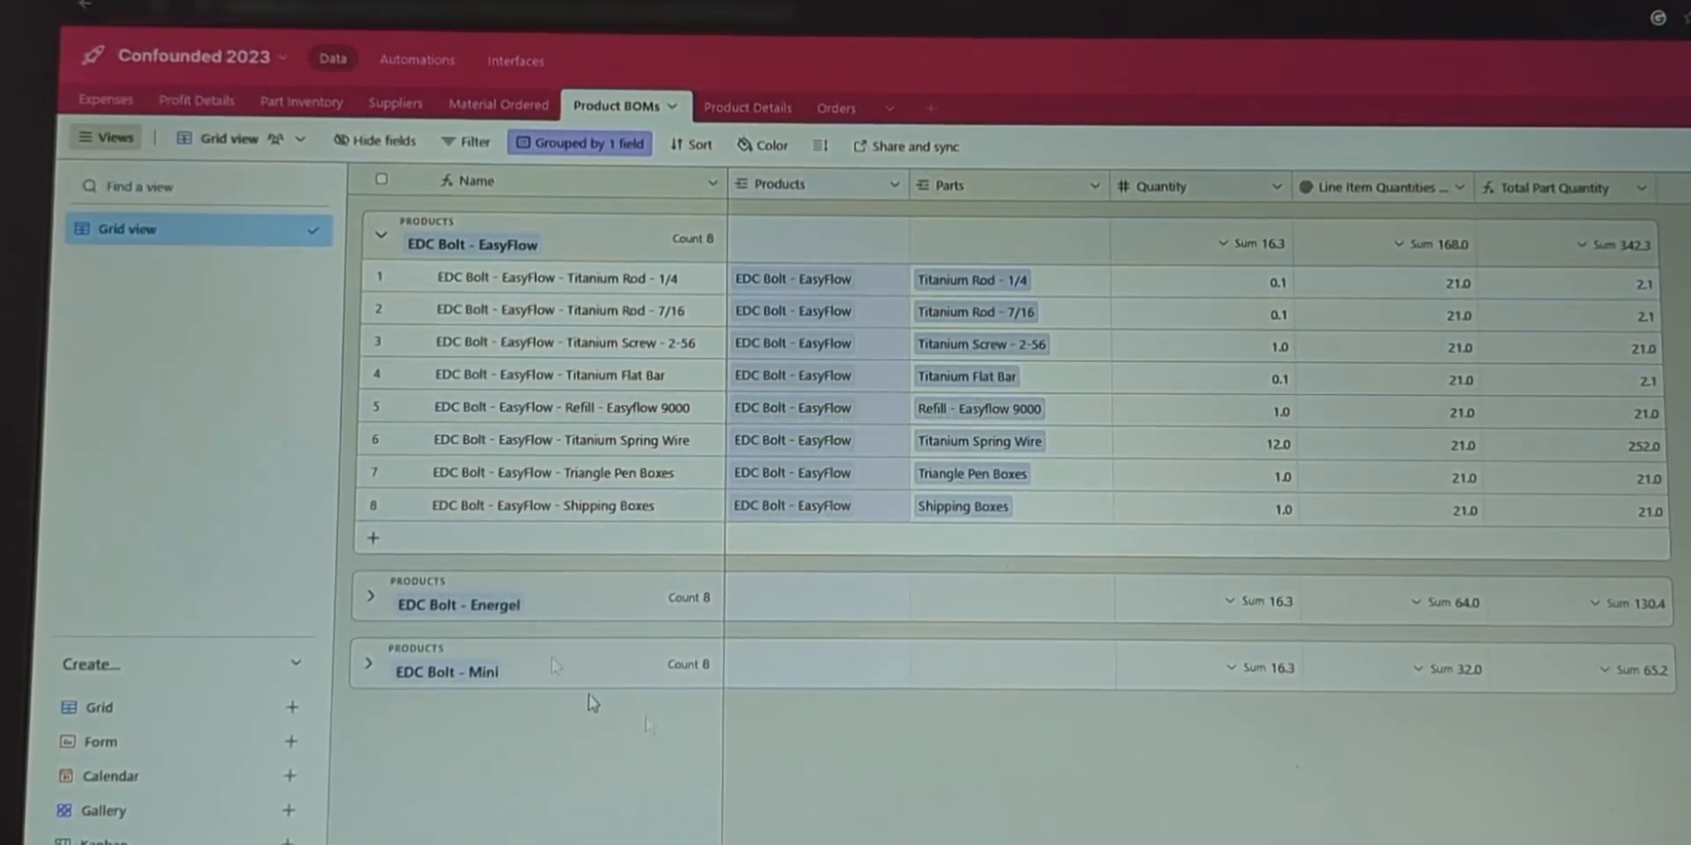
mouse_move(706, 408)
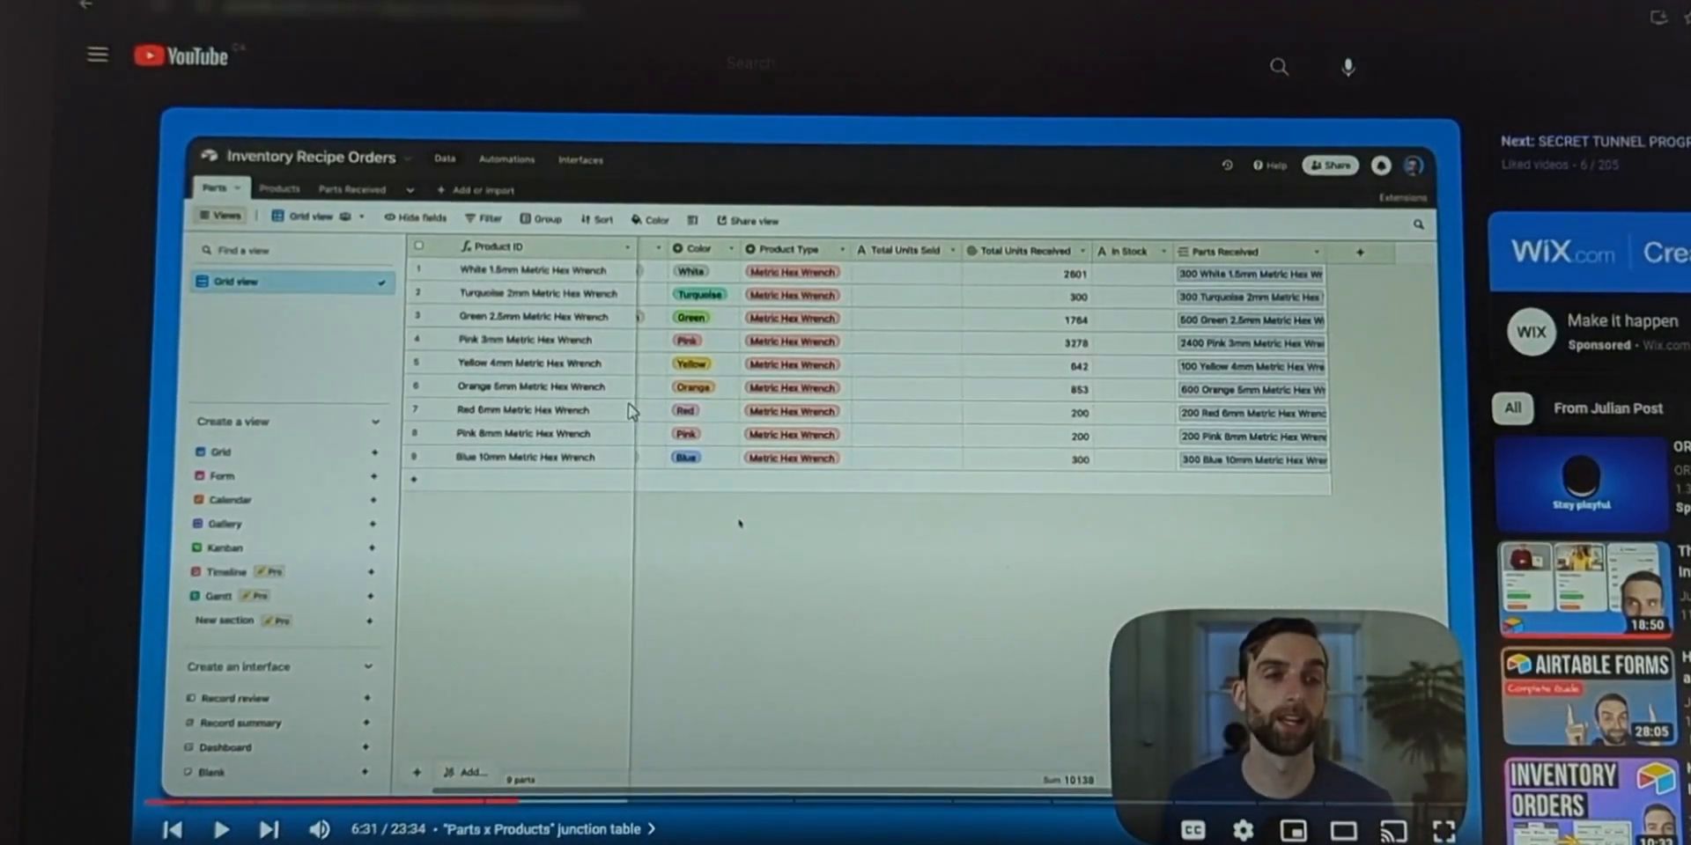
mouse_move(787, 585)
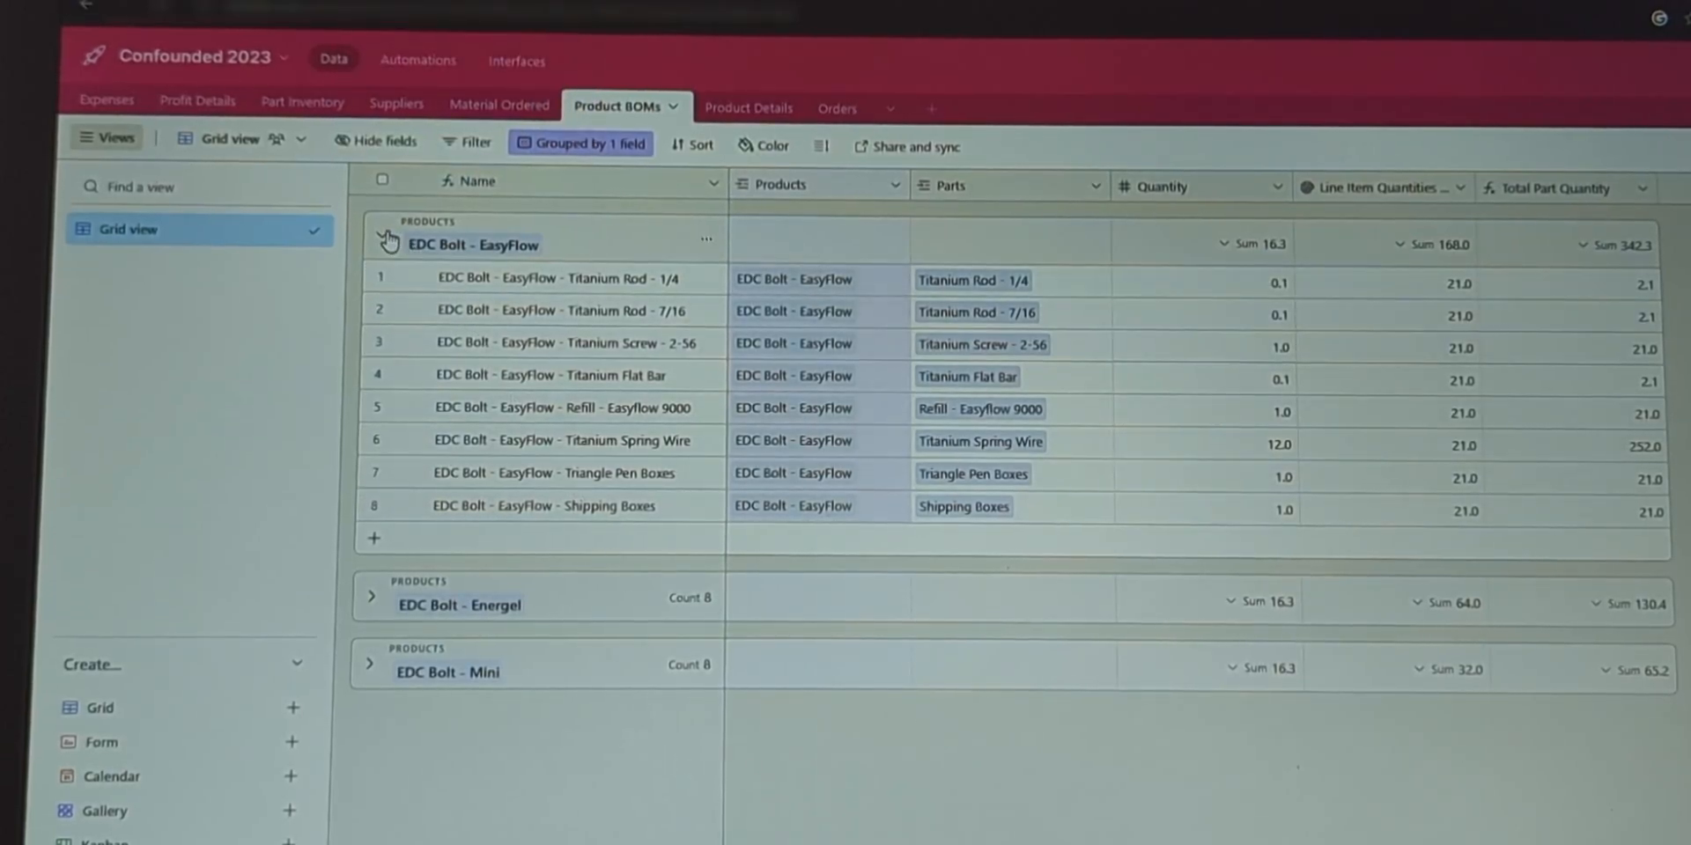
Collapse the EDC Bolt - EasyFlow group back to its count and sum summary.
left_click(372, 236)
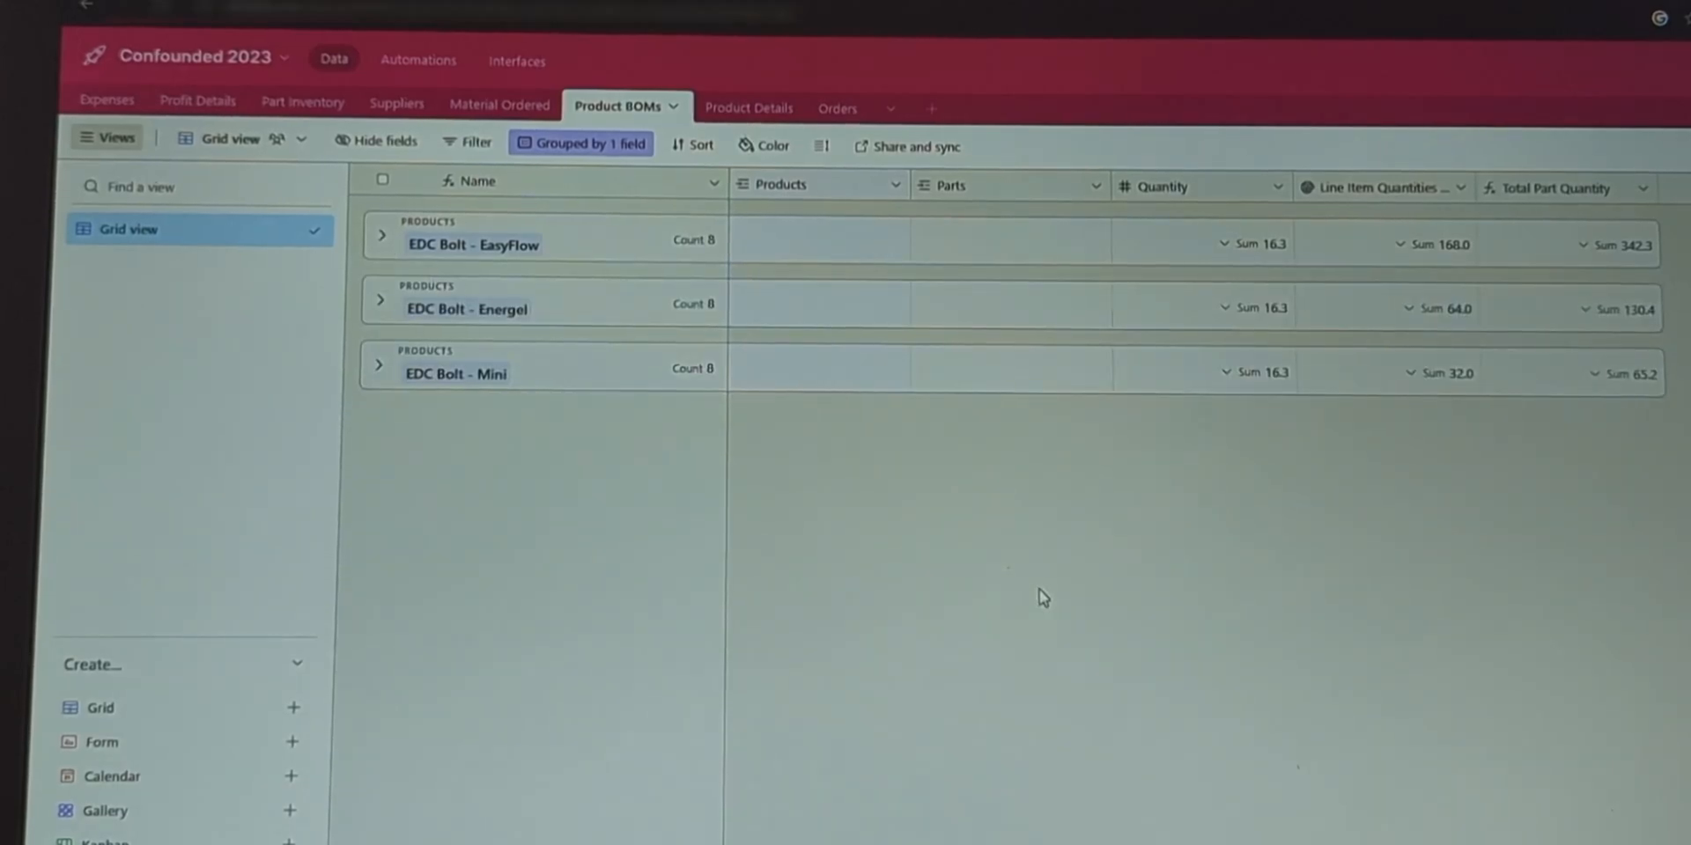
mouse_move(796, 659)
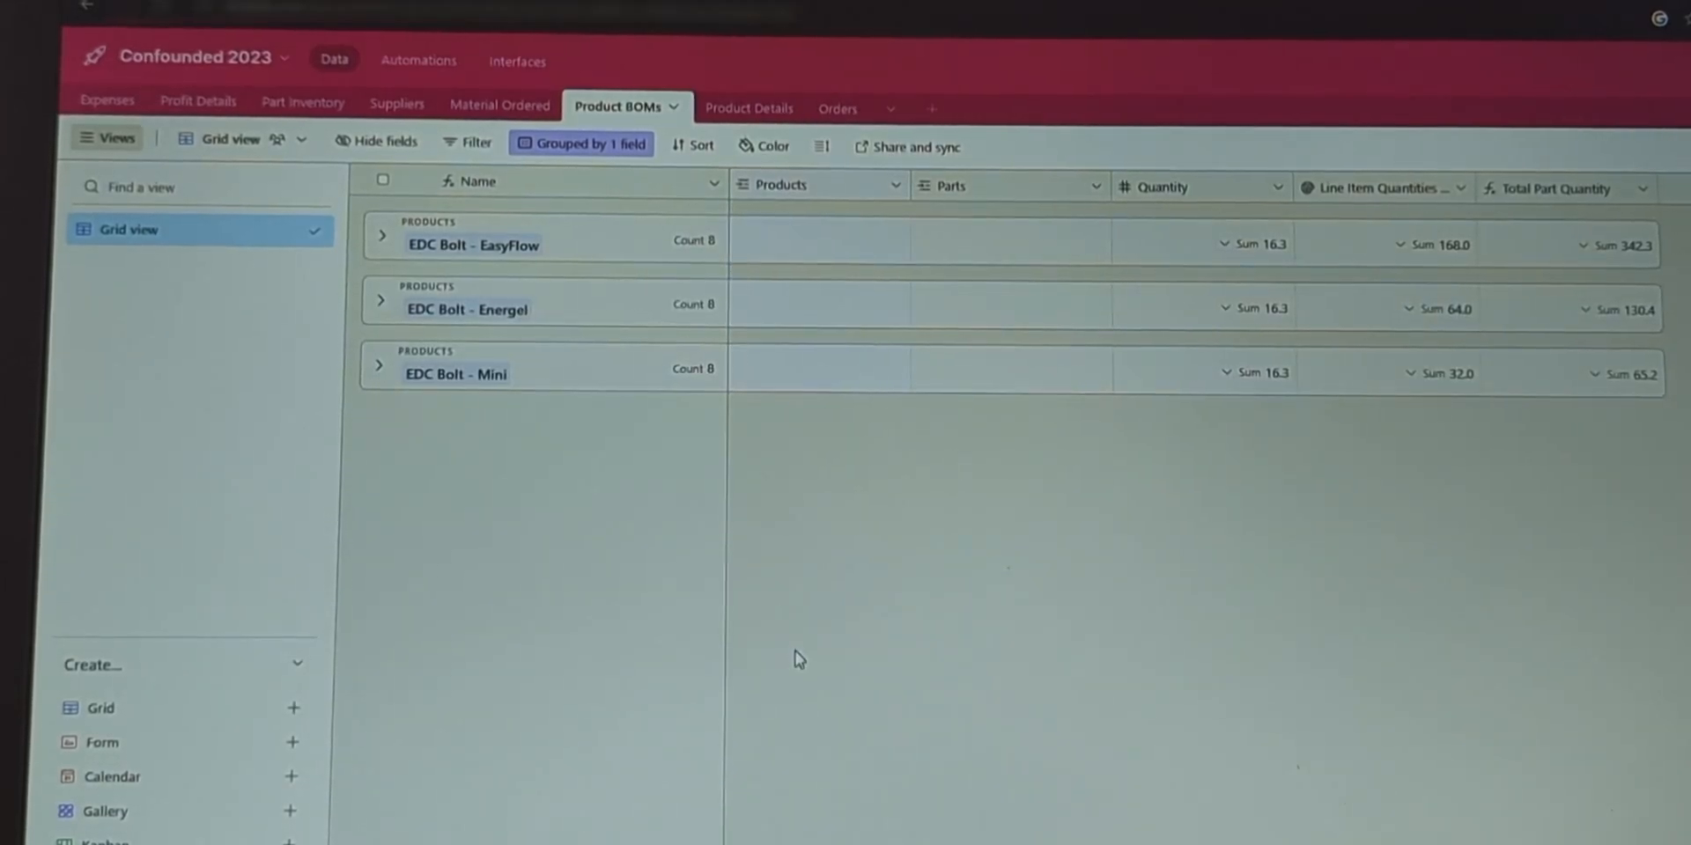
mouse_move(967, 670)
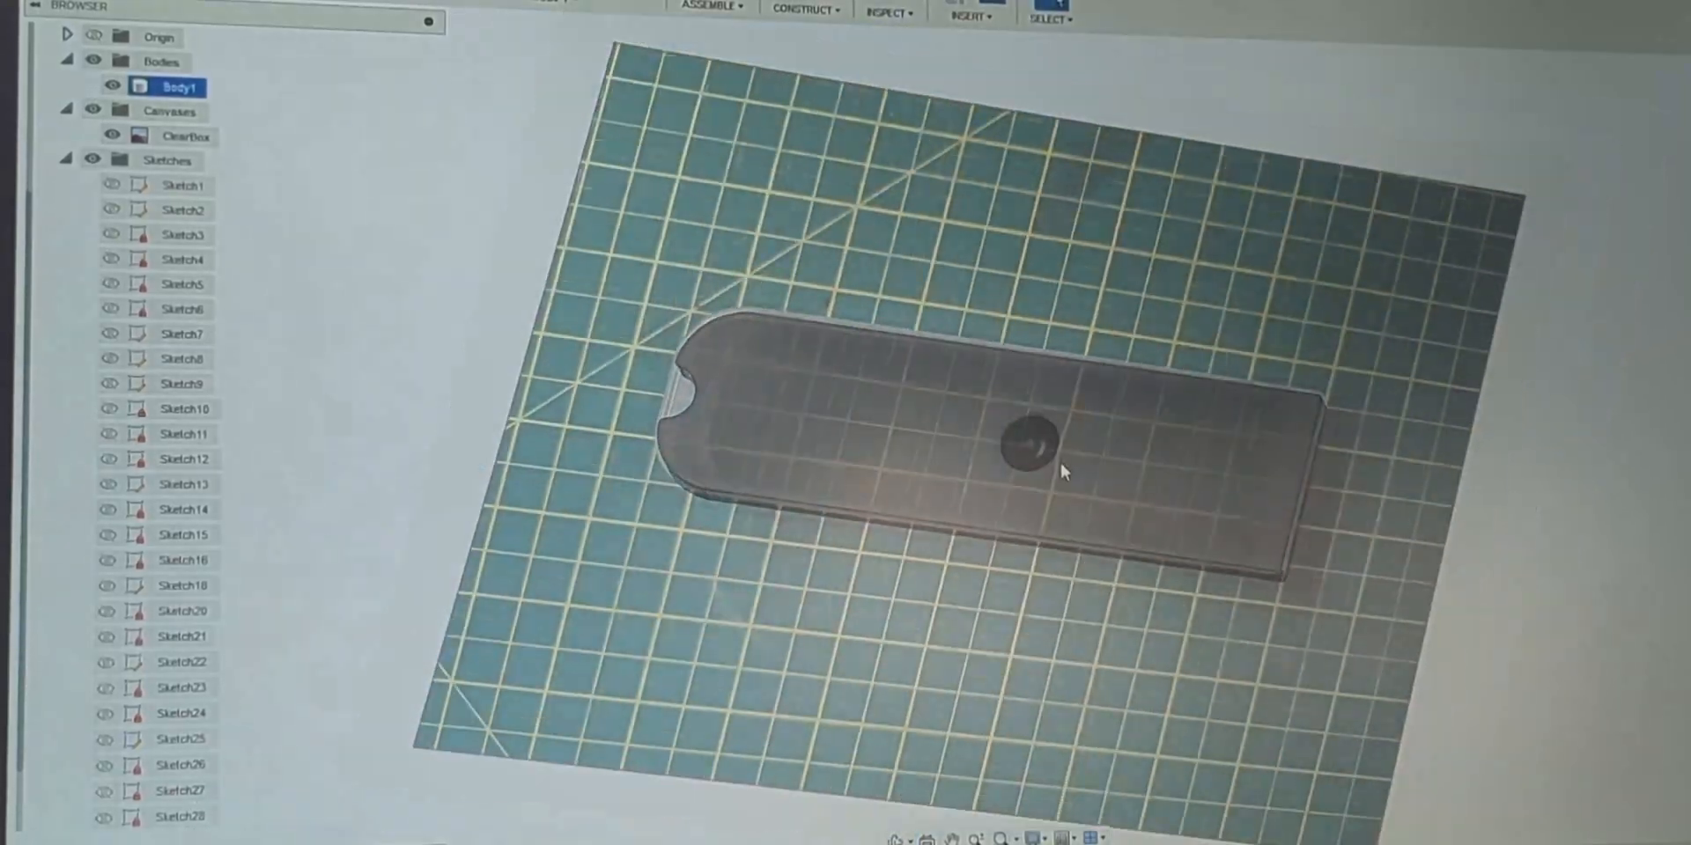
Zoom in on the EDC Bolt tray body traced over the ClearBox cutting-mat canvas.
scroll("up", 3)
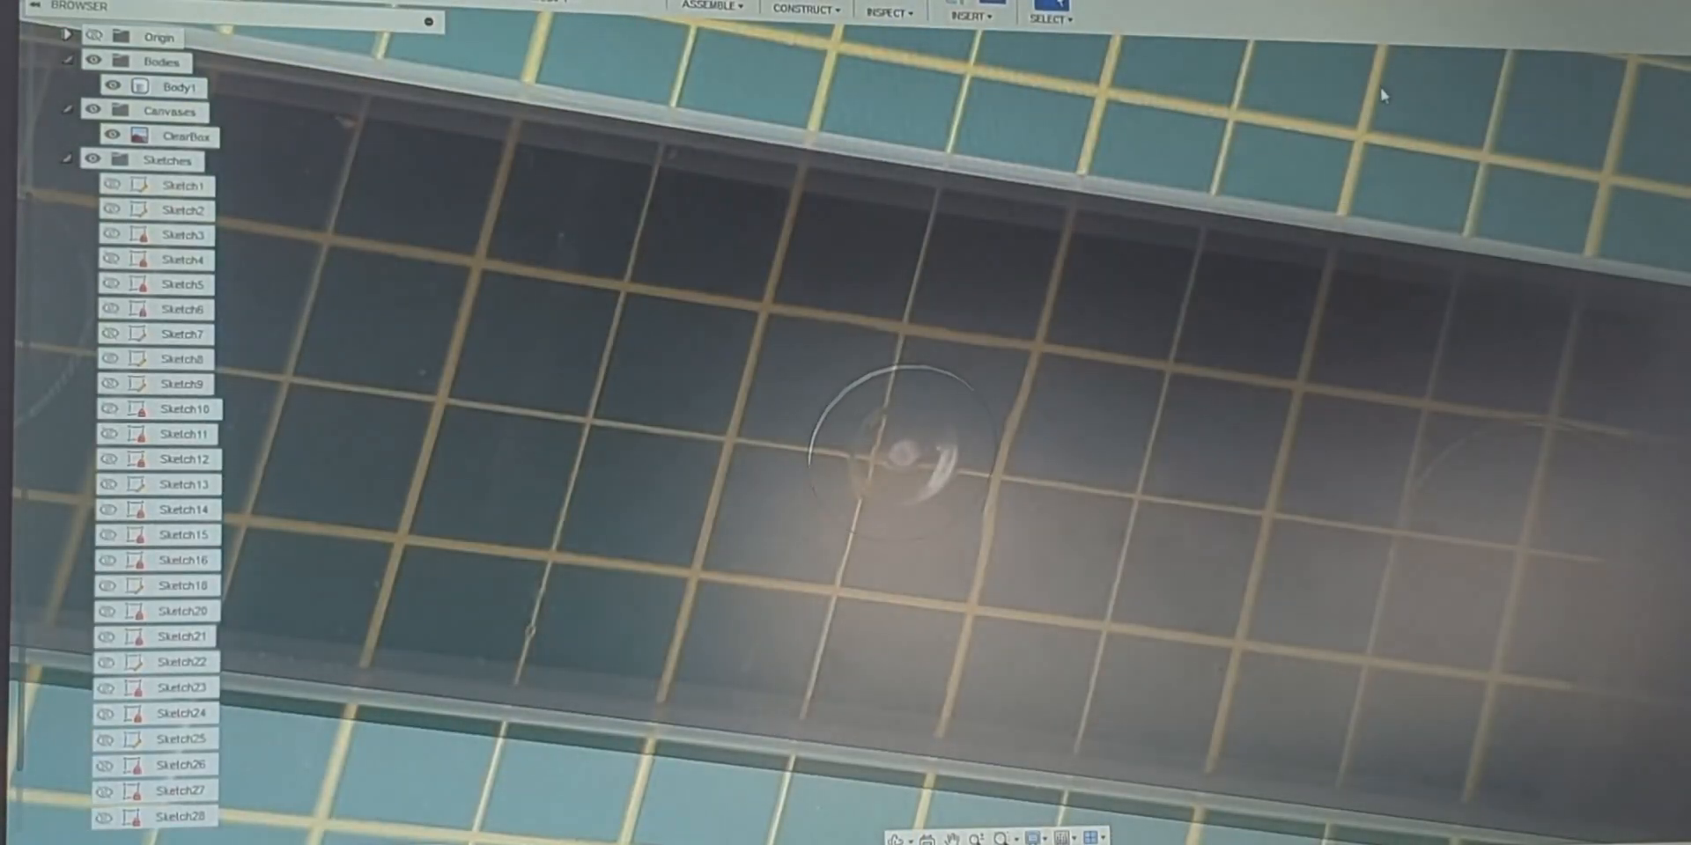